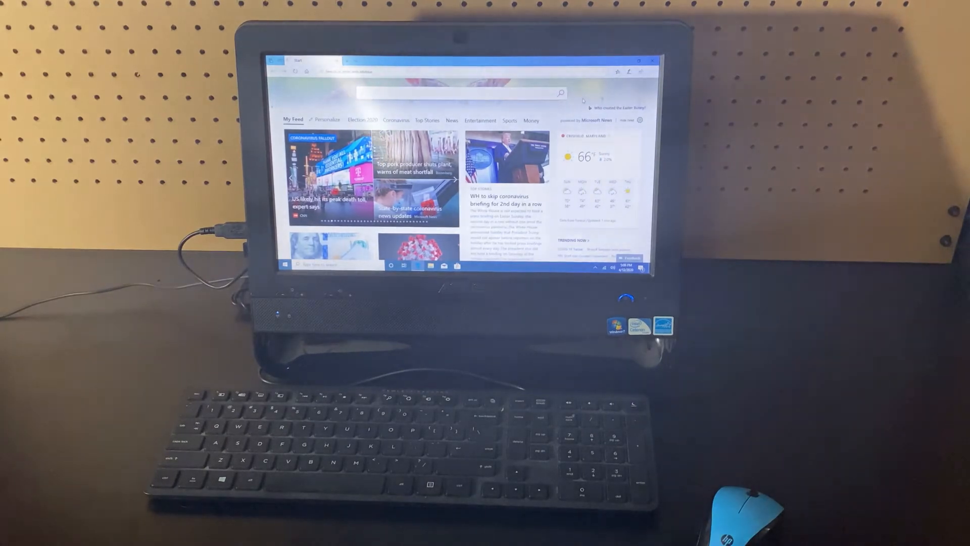
Step: Run the Chrome search for 'Crisfield Computers' and view the Google results
scroll("down", 3)
type("Corbett Cit")
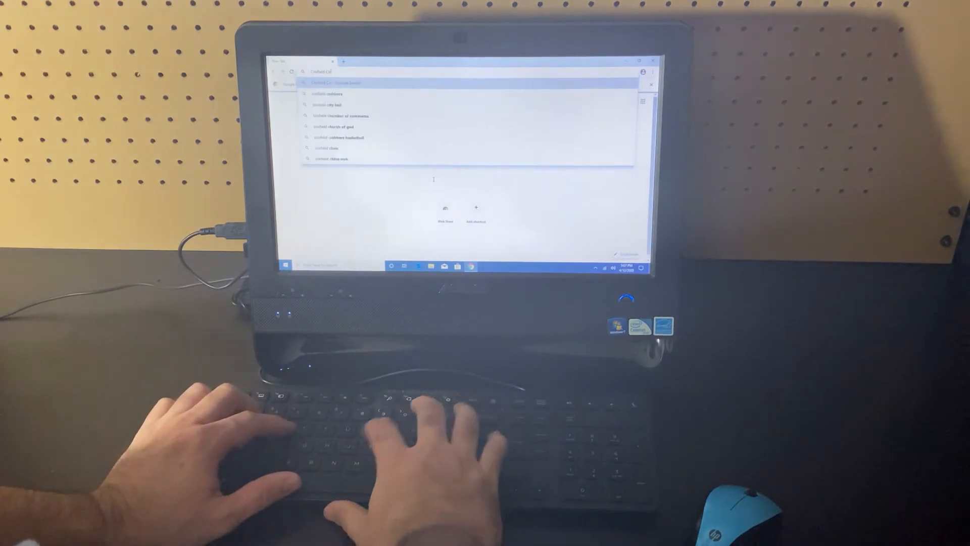
key("enter")
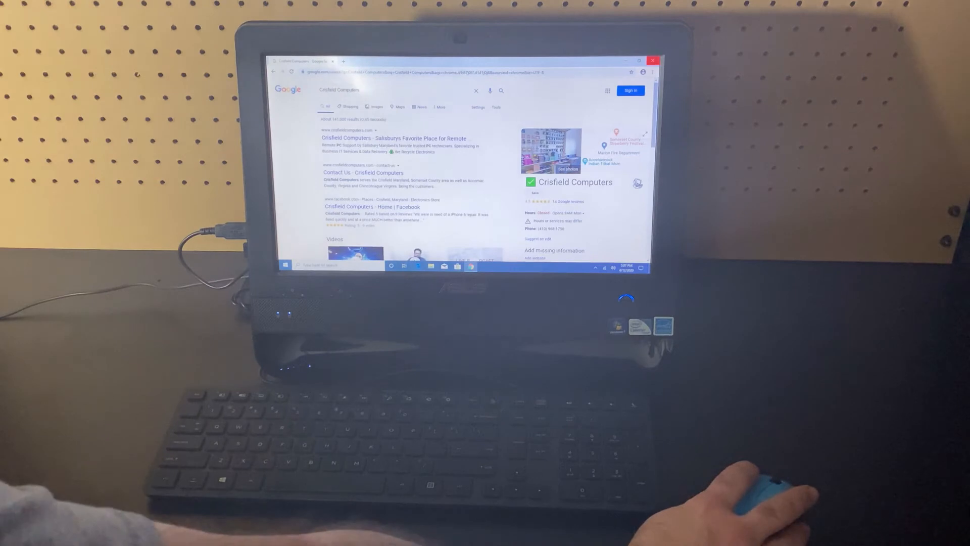
left_click(652, 61)
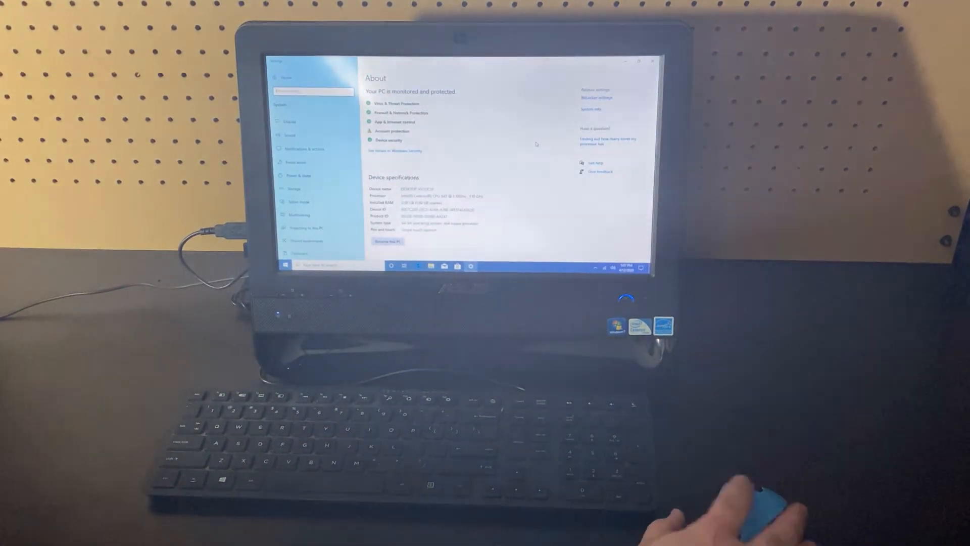
Step: Scroll through the About page's device specifications, then close Settings
scroll("down", 3)
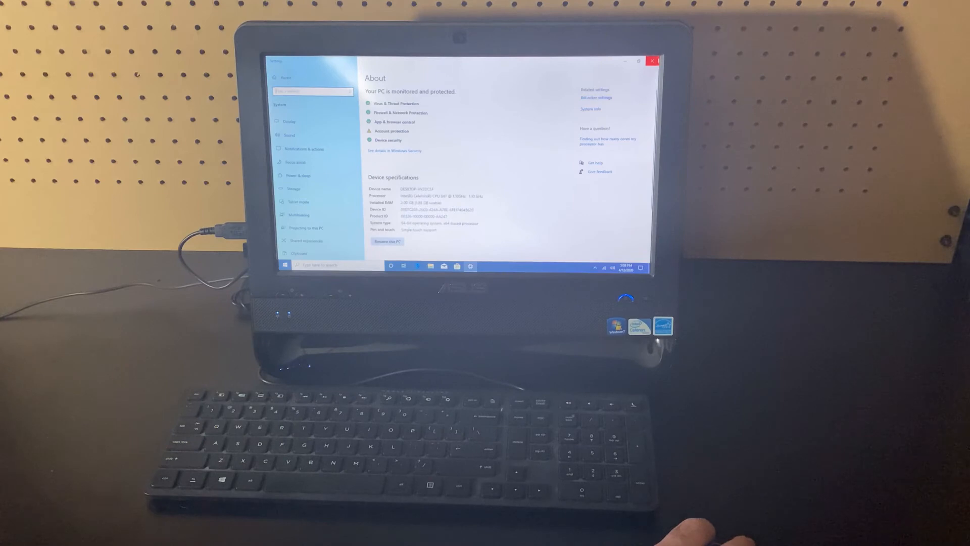
left_click(651, 61)
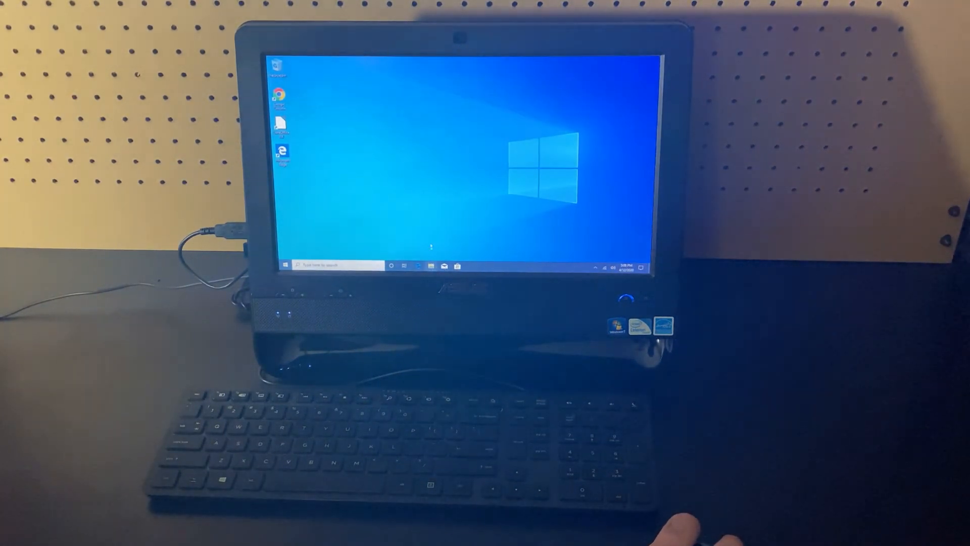
Step: Open File Explorer, select the local disk under This PC, then close the window
left_click(430, 265)
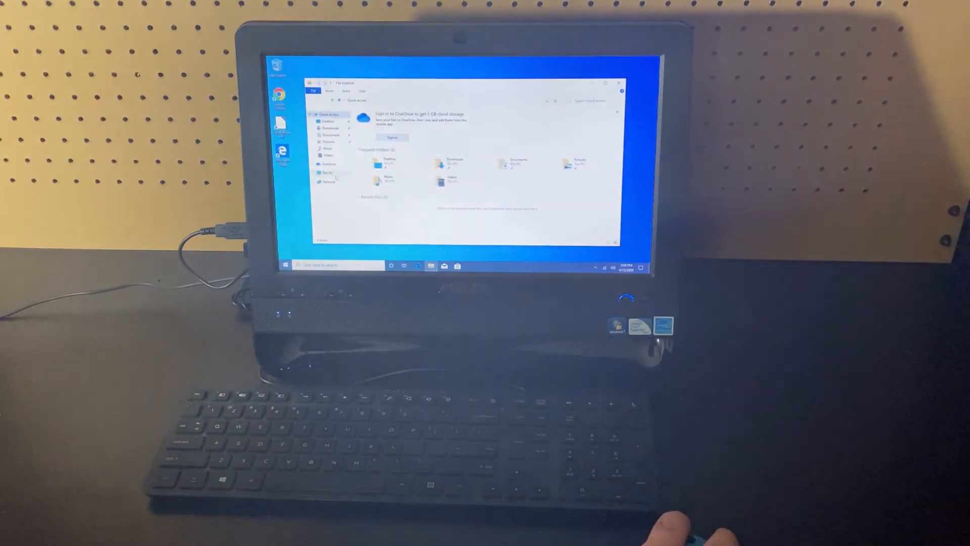
left_click(327, 172)
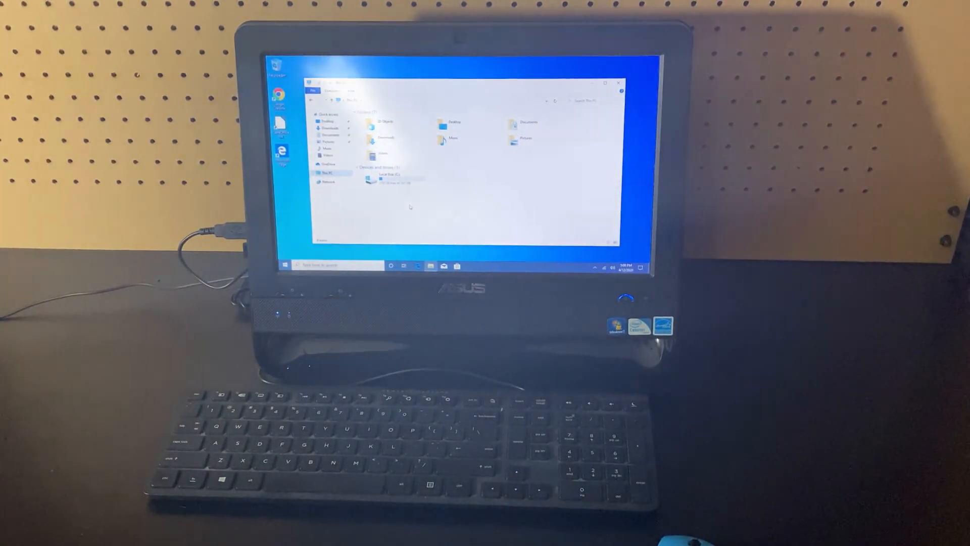
left_click(390, 180)
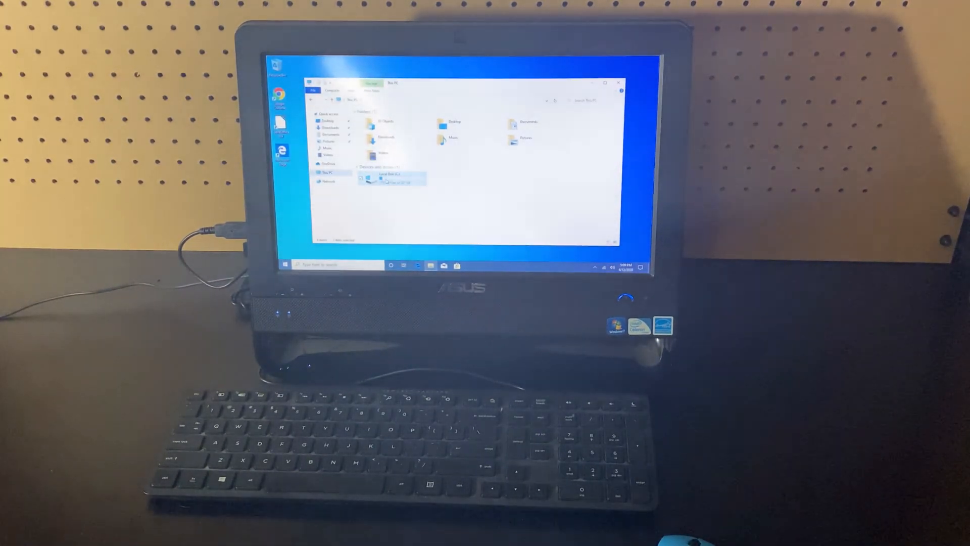
left_click(619, 82)
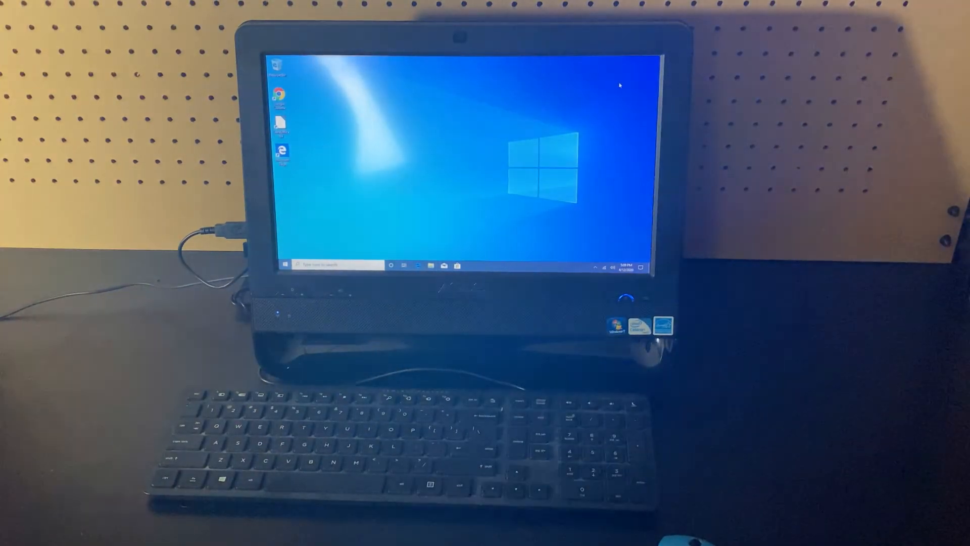